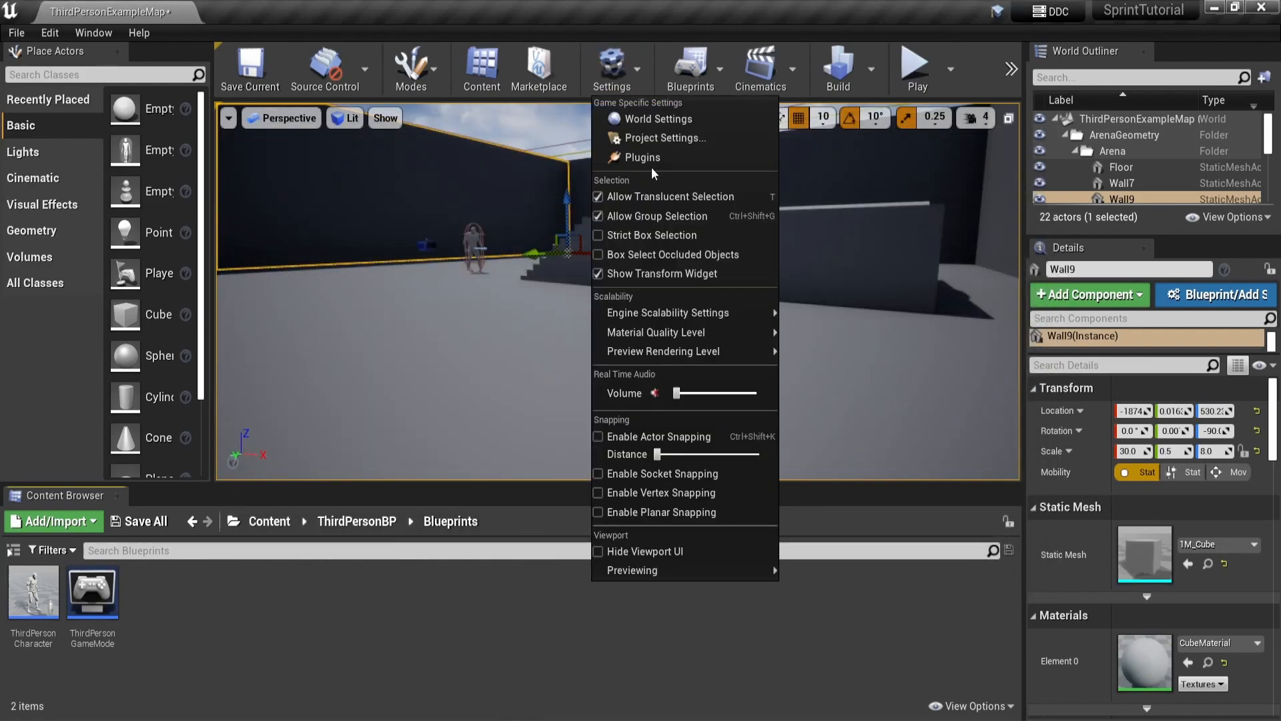
Step: Add an action mapping named 'Sprint' in Project Settings and bind it to the Shift keys
left_click(664, 137)
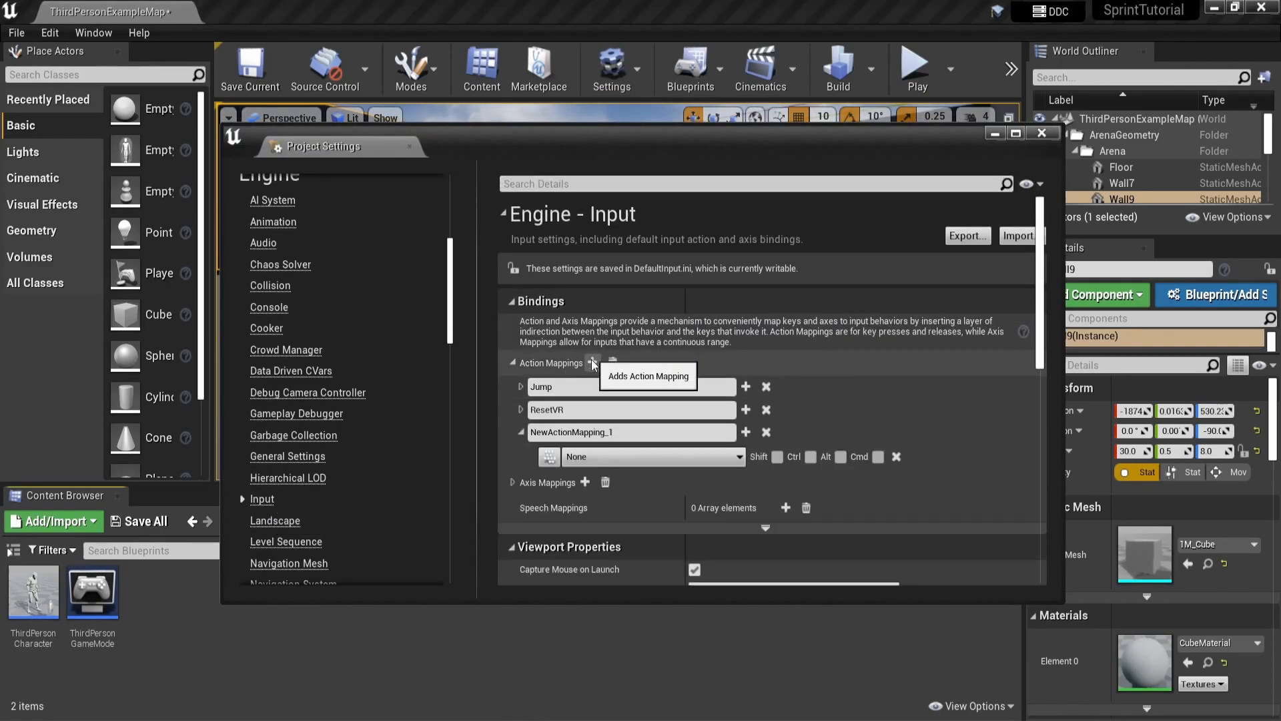
type("Sprint")
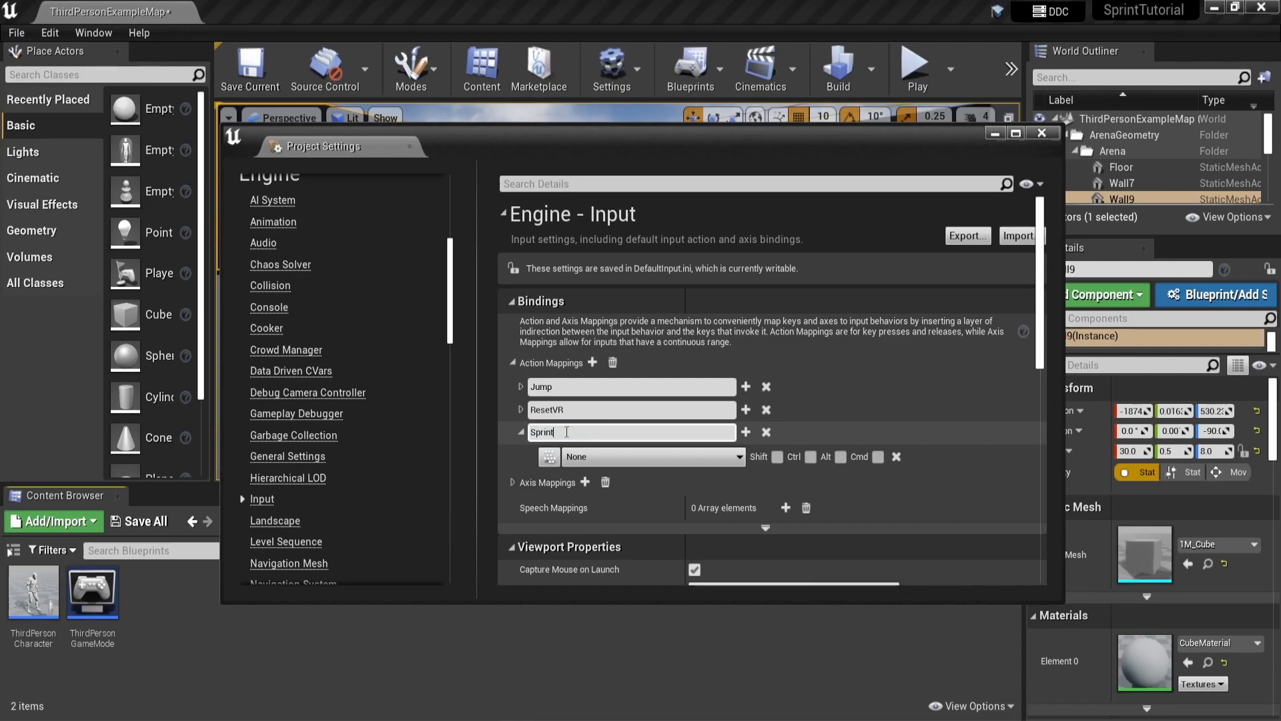
left_click(654, 457)
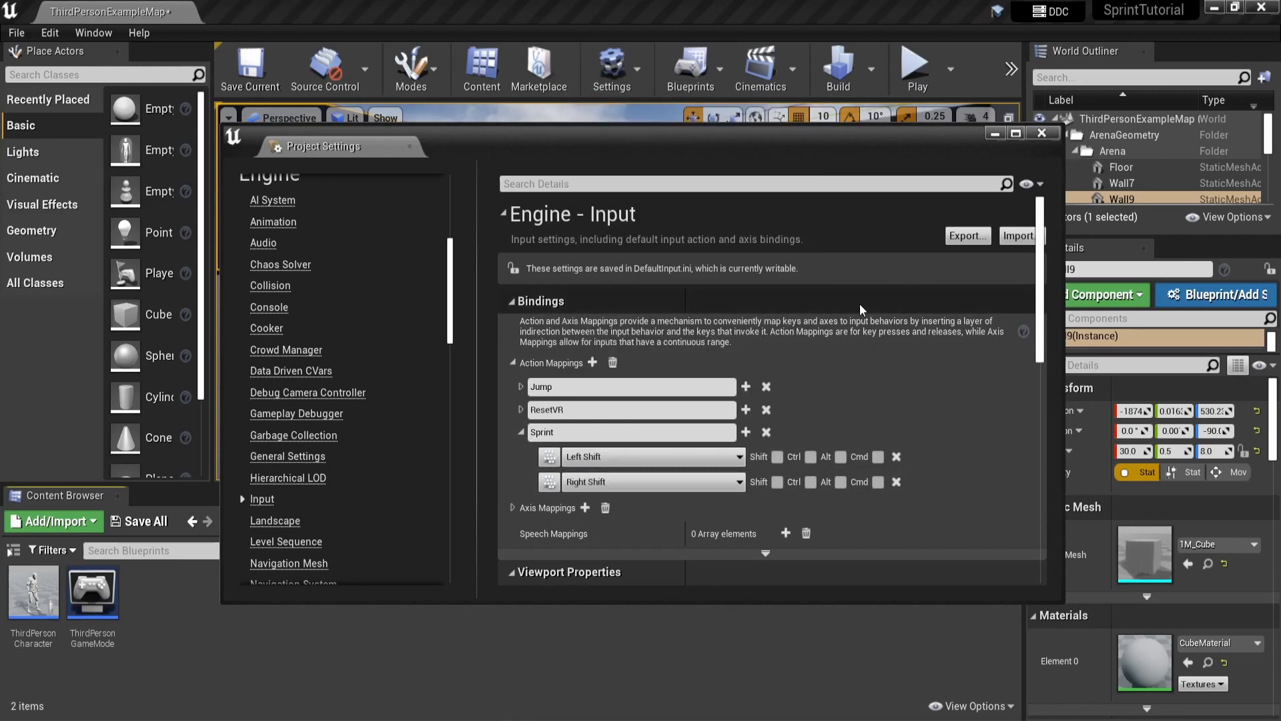
Step: Create a sprintSpeed variable in ThirdPersonCharacter and make it a float
left_click(1042, 134)
type("spri")
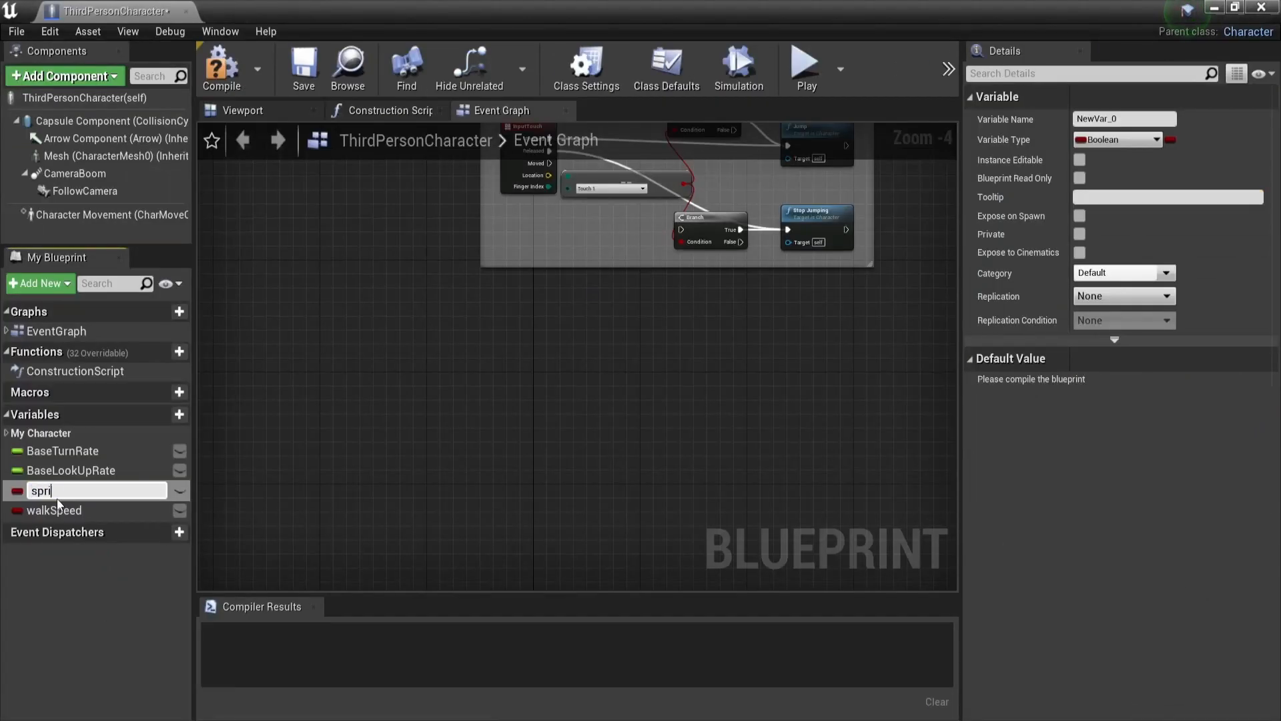
left_click(1118, 139)
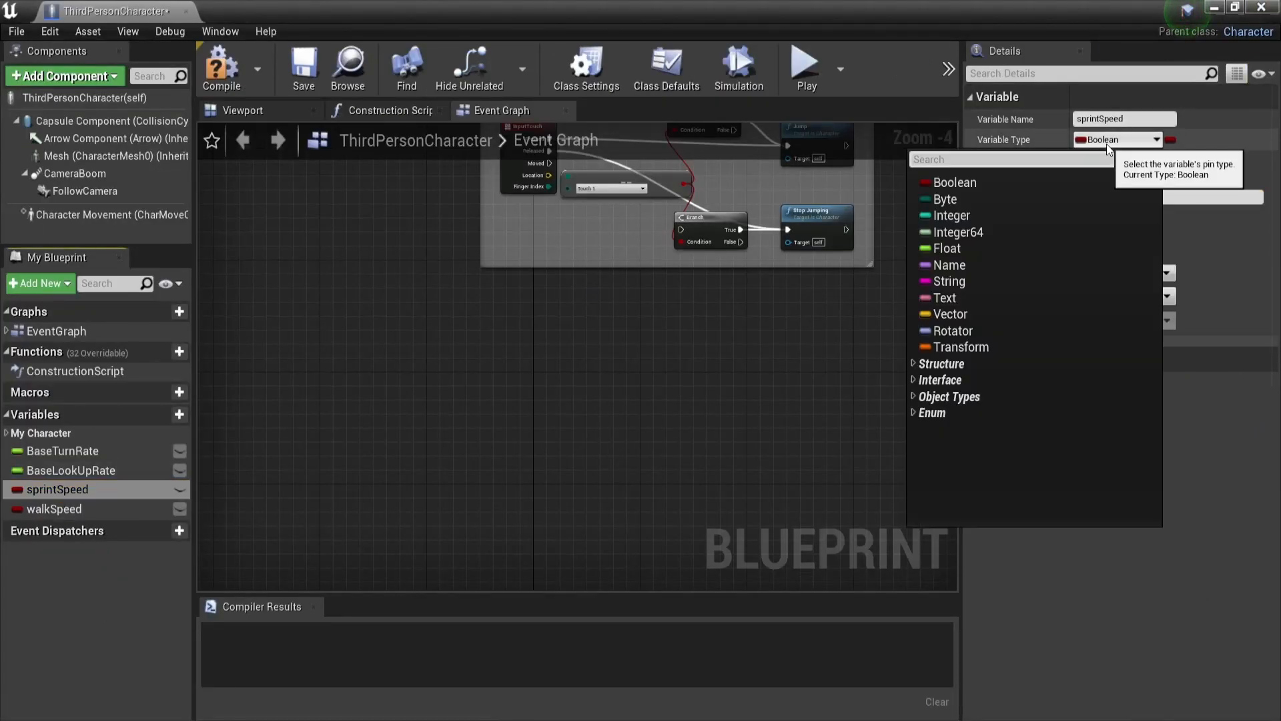
left_click(55, 508)
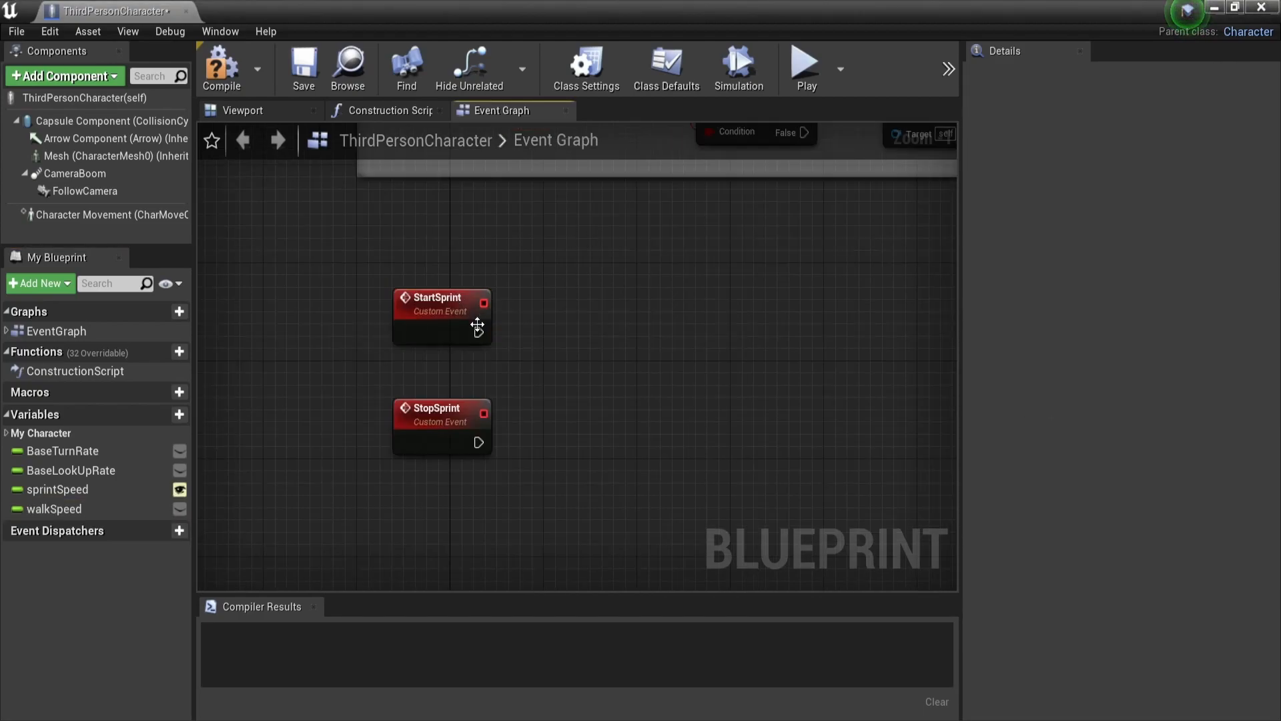
Step: Wire StartSprint to Set Max Walk Speed from sprintSpeed, compile, and default sprintSpeed to 20000
left_click_drag(75, 214, 417, 260)
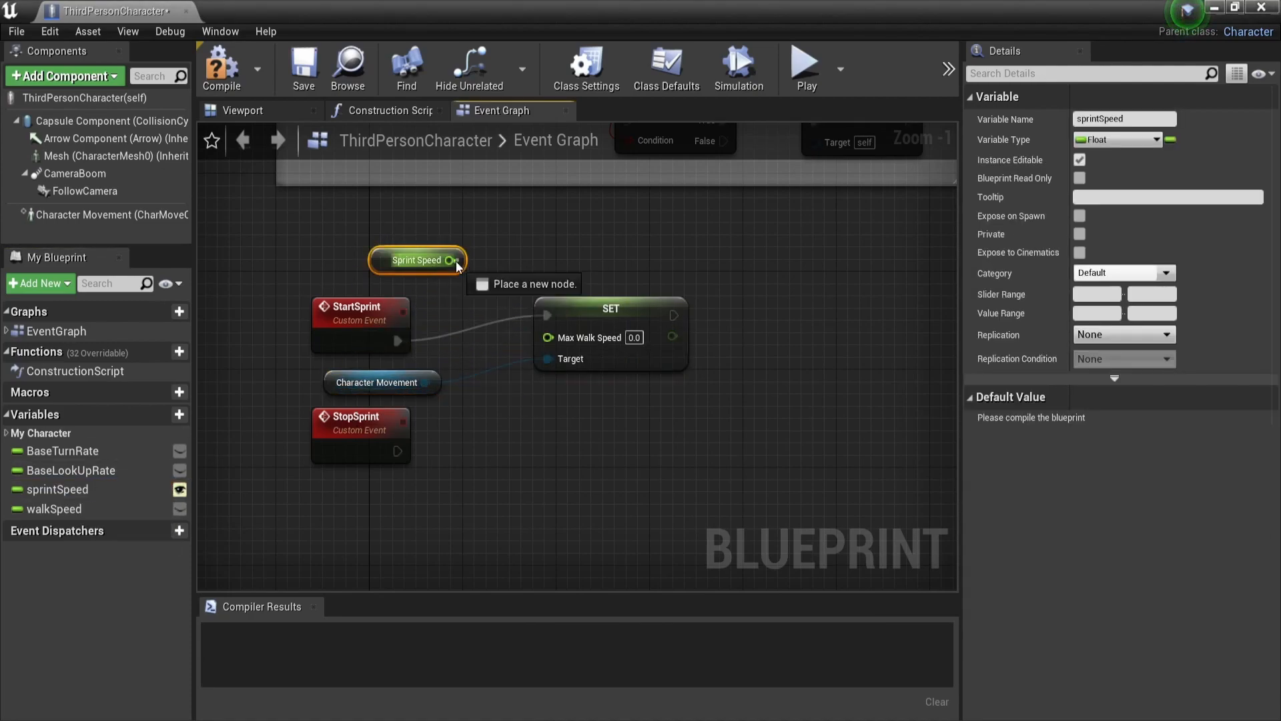
left_click(220, 67)
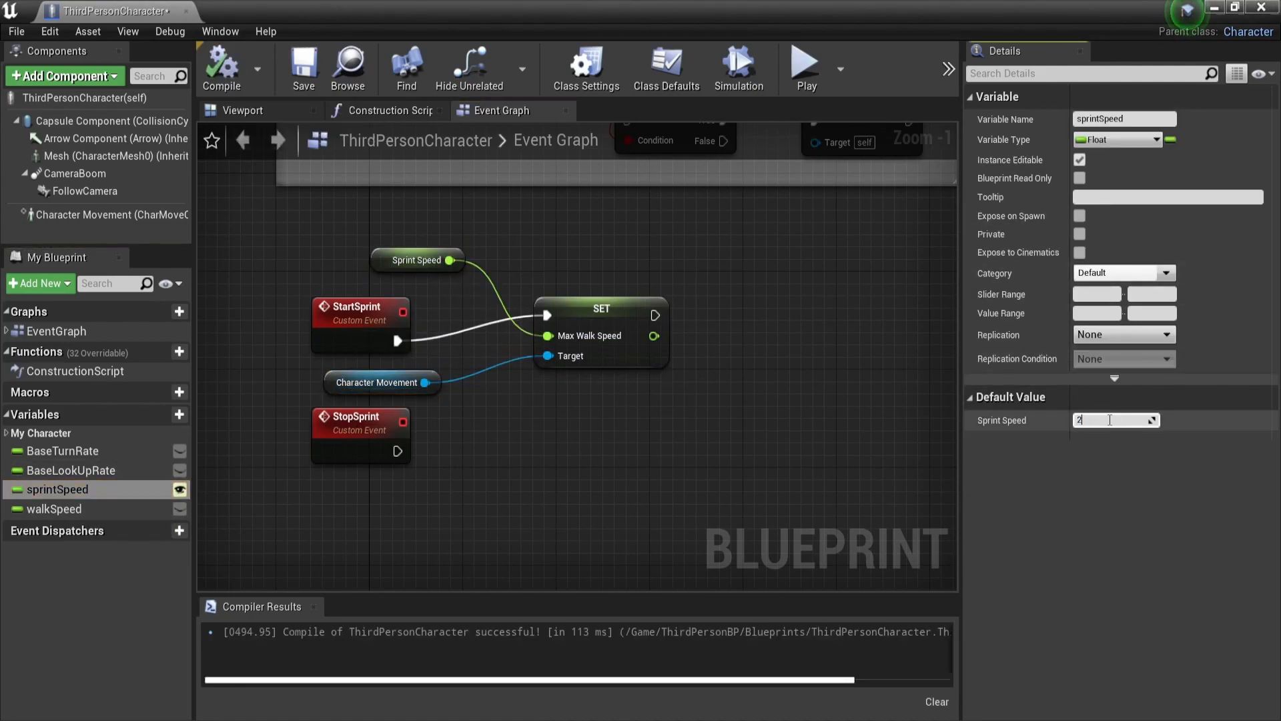
left_click(359, 246)
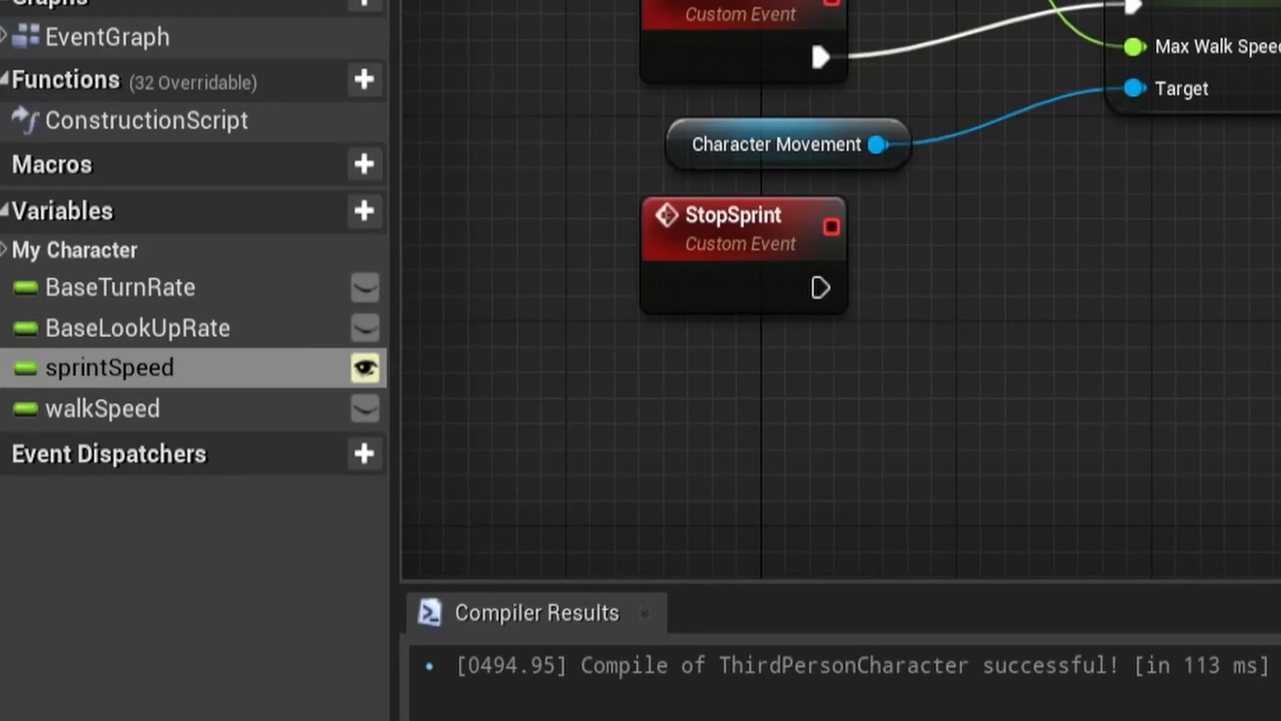
left_click(107, 367)
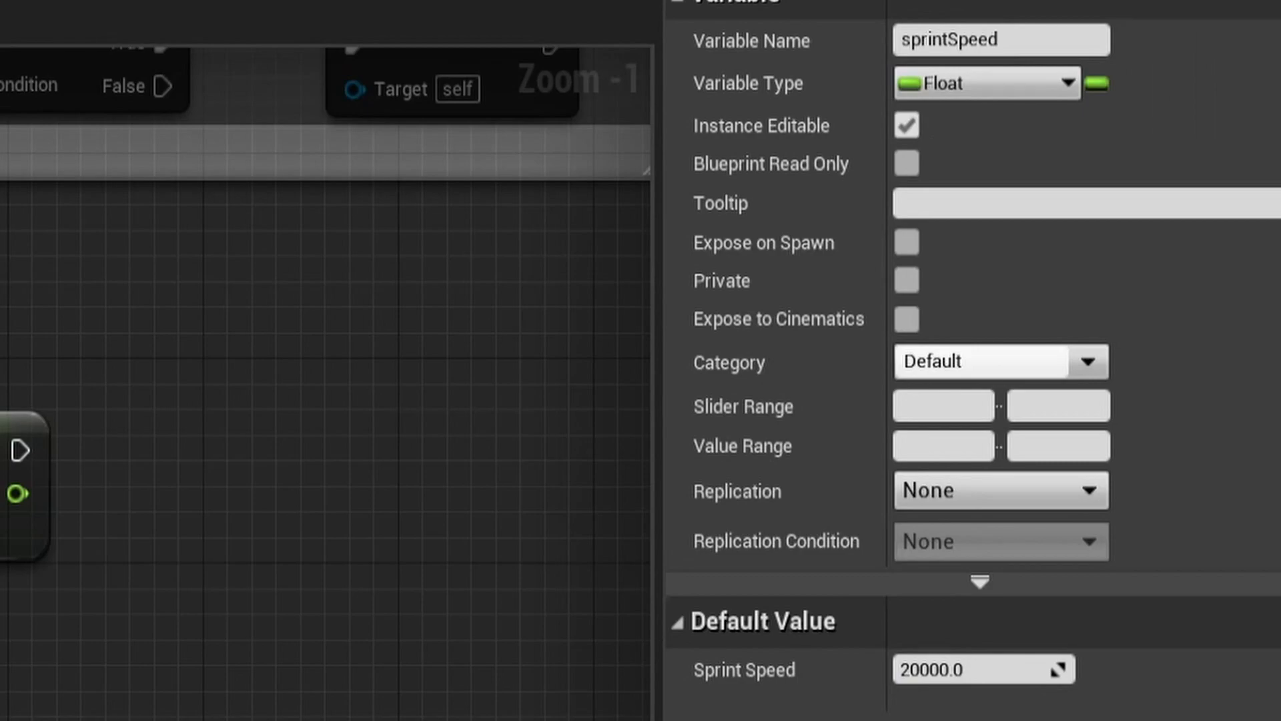
left_click(56, 508)
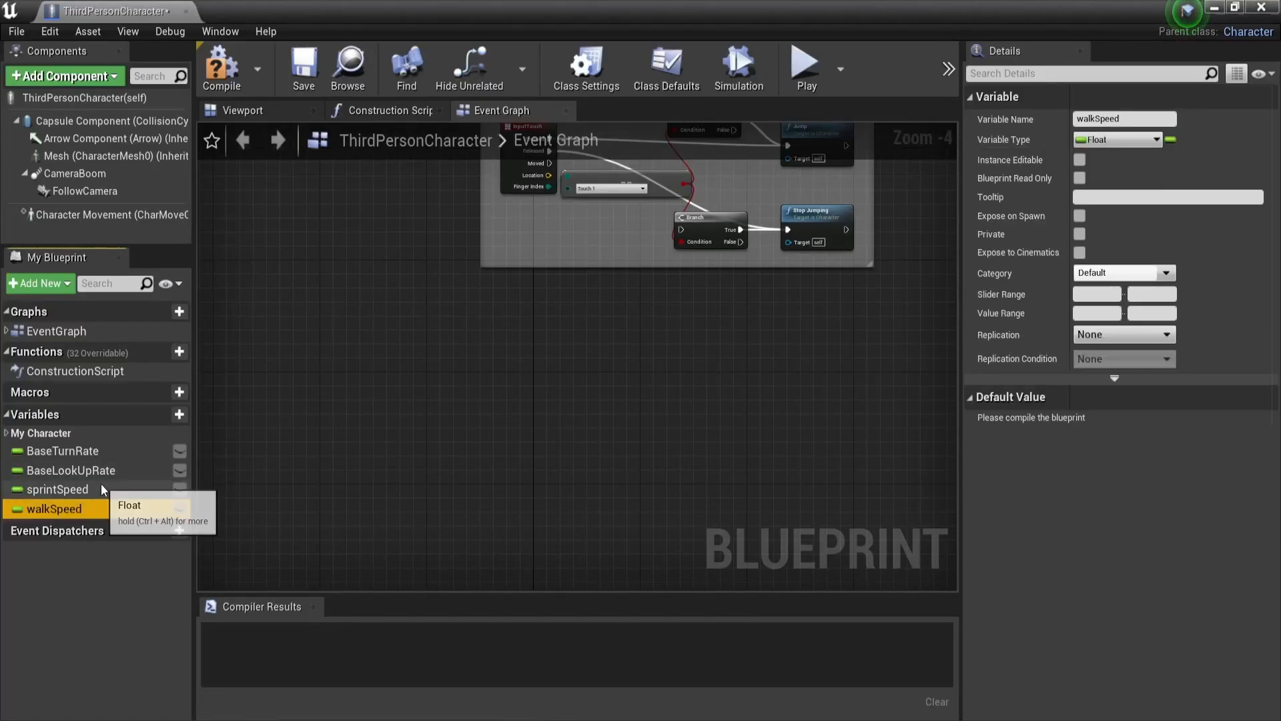
Step: Restore walkSpeed on StopSprint and wire InputAction Sprint to Start/Stop Sprint, then play
left_click(220, 67)
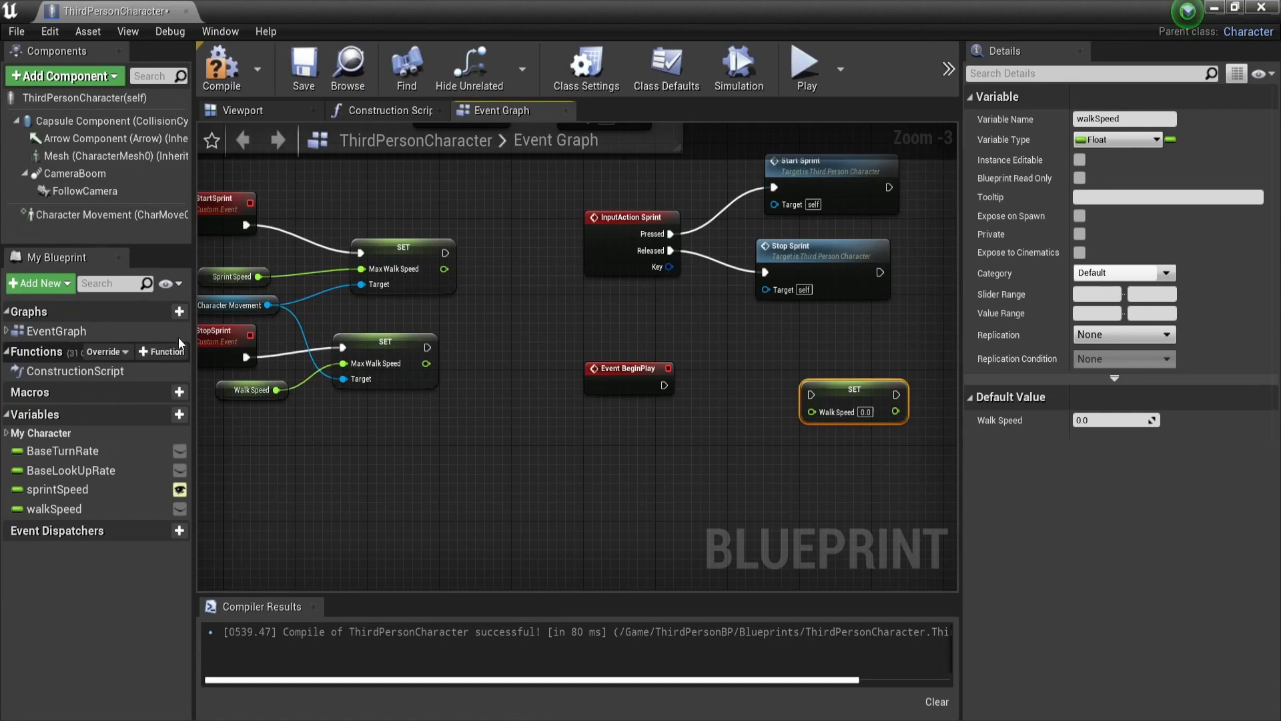
left_click(98, 216)
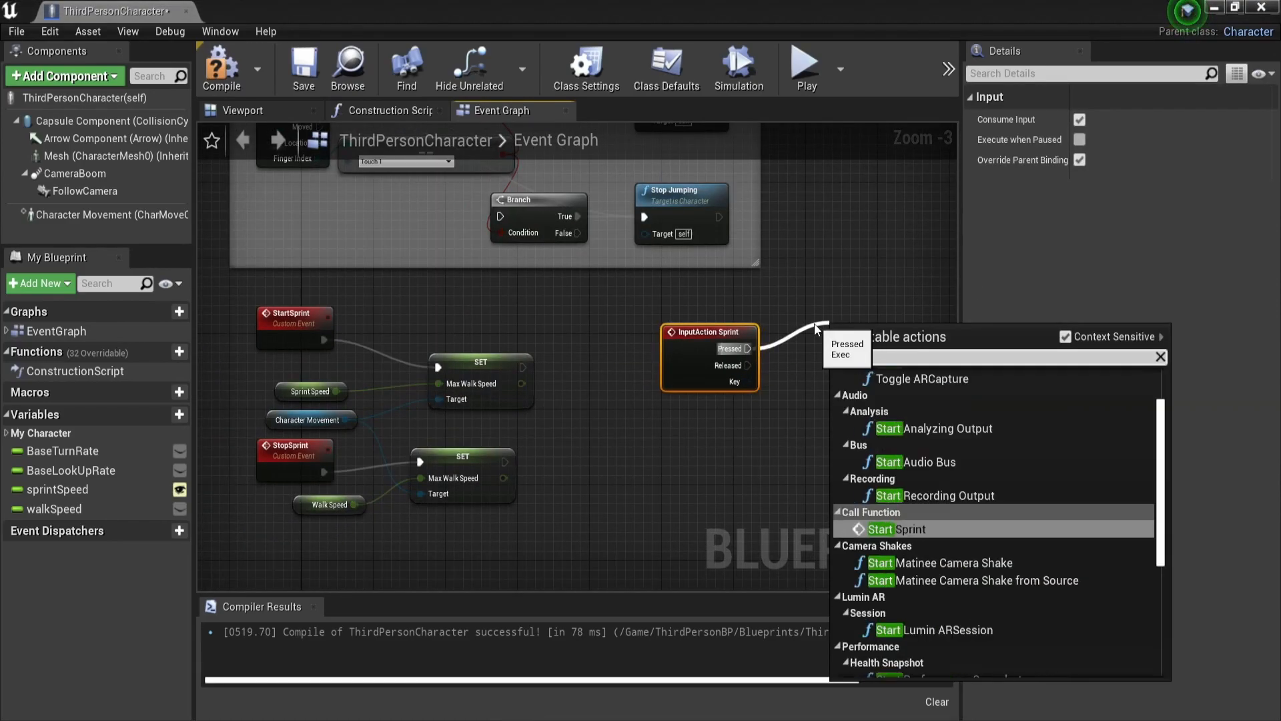
type("st")
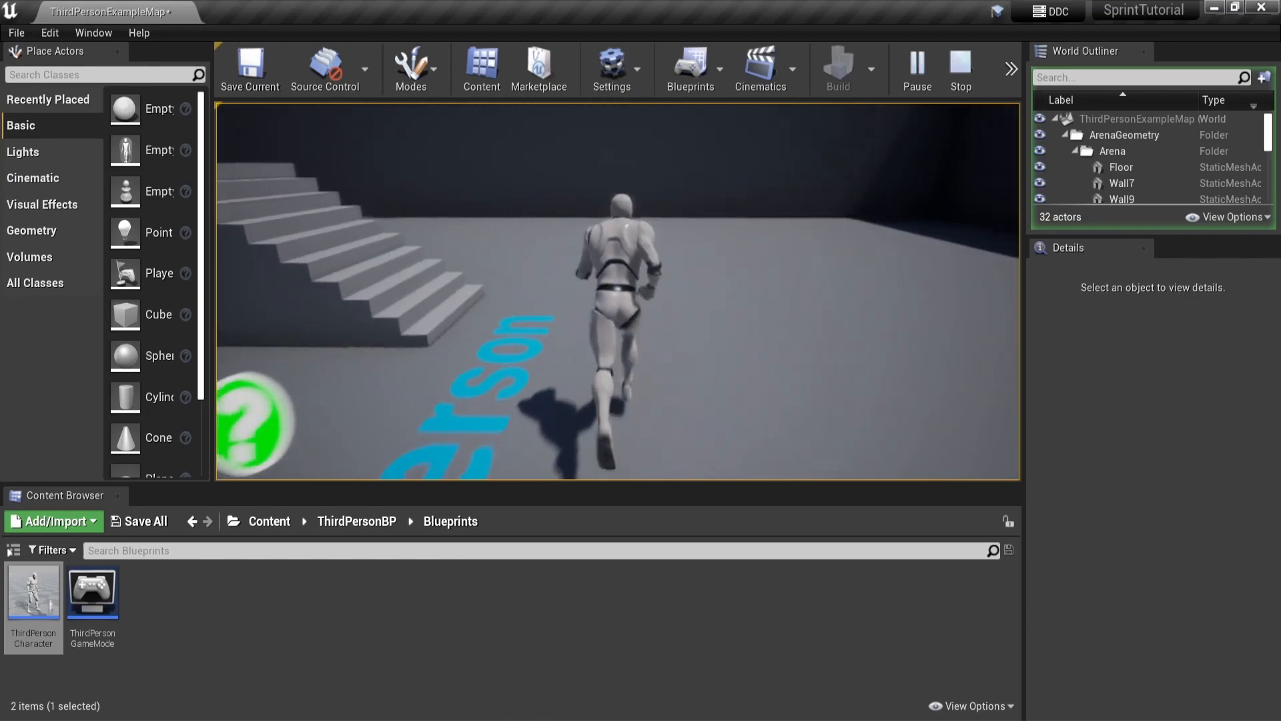
Step: Connect Sprint Pressed/Released directly to the Max Walk Speed setters, play-test, then stop
double_click(32, 590)
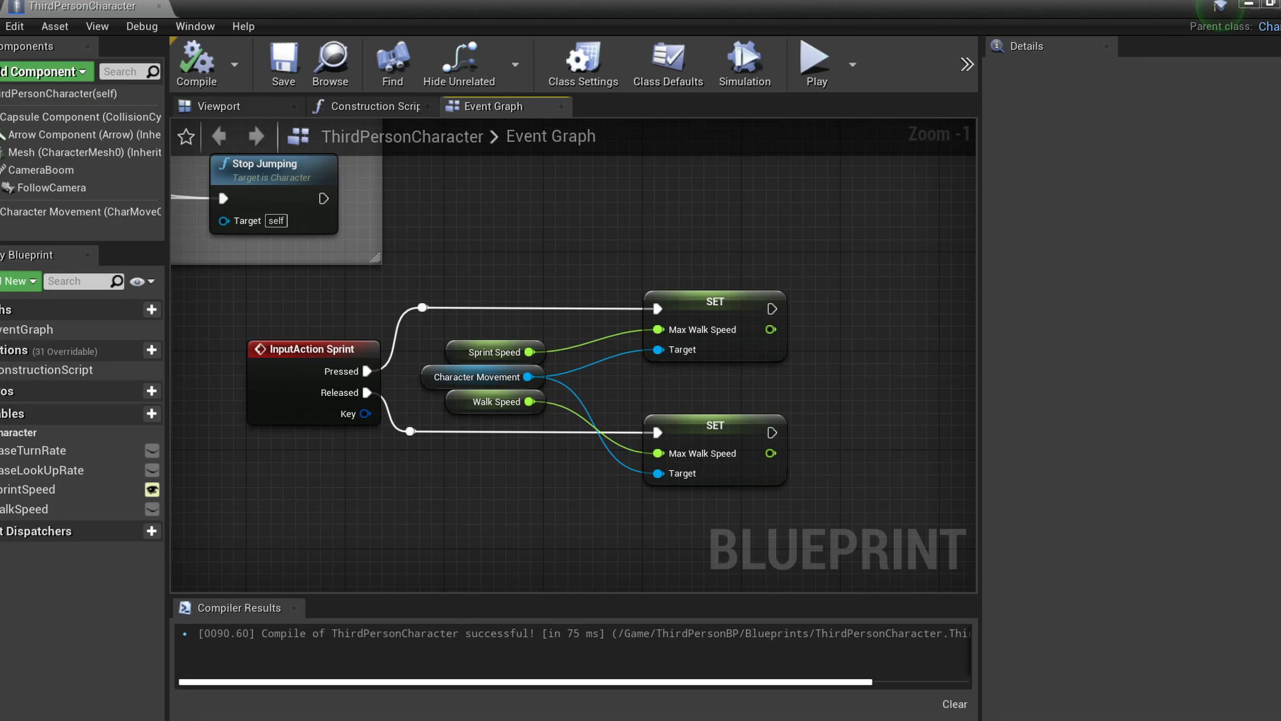
left_click(814, 58)
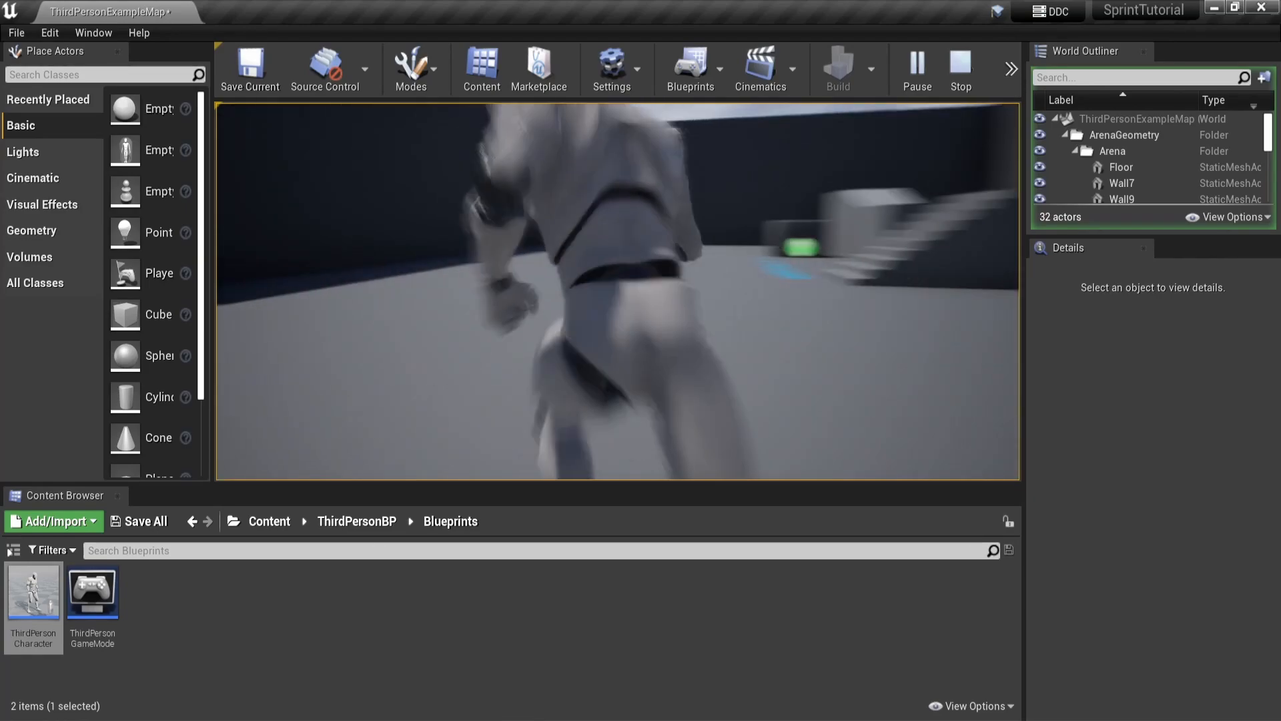
left_click(959, 68)
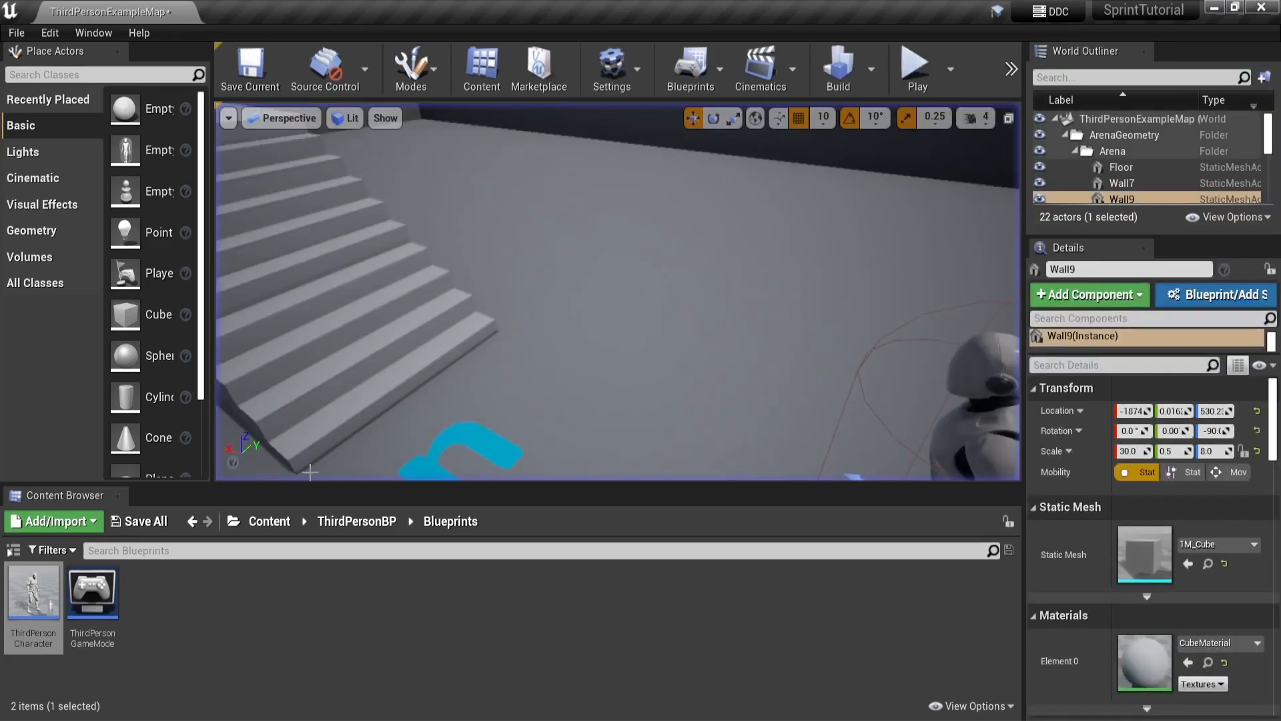
Step: Call Stop Sprint from the Jump node's exec pin in ThirdPersonCharacter
double_click(32, 590)
type("stop")
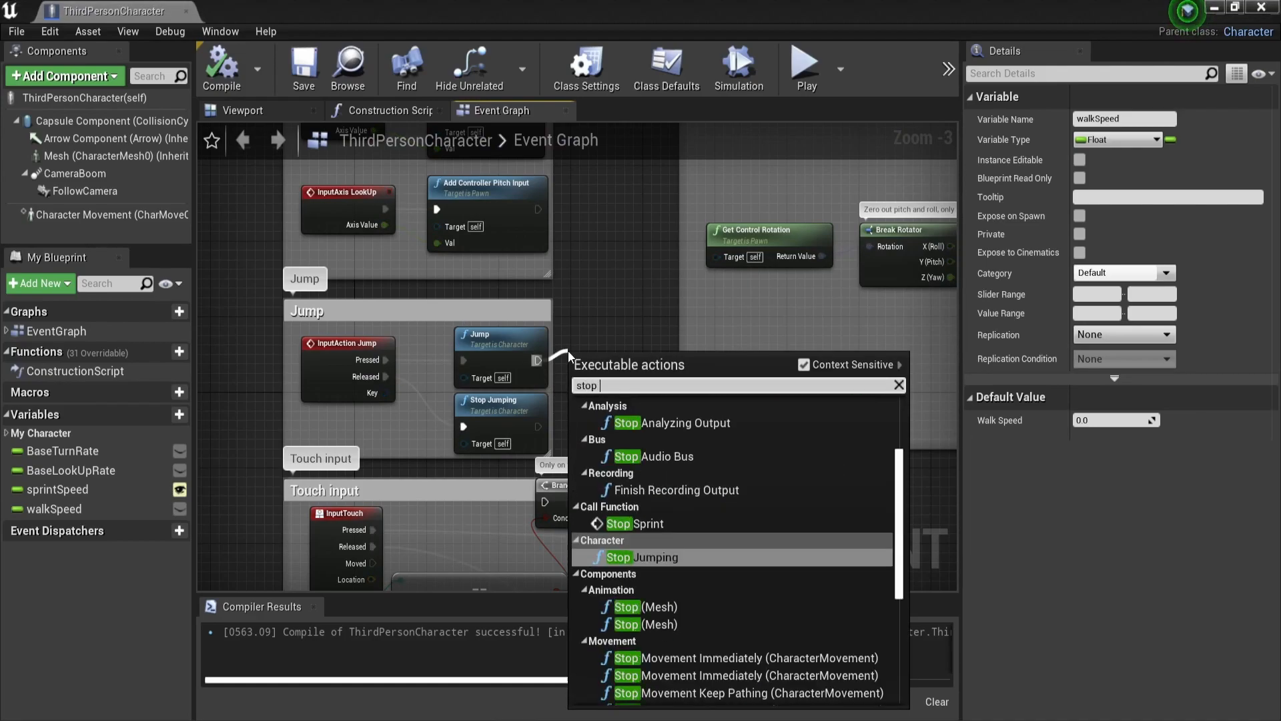
left_click(635, 523)
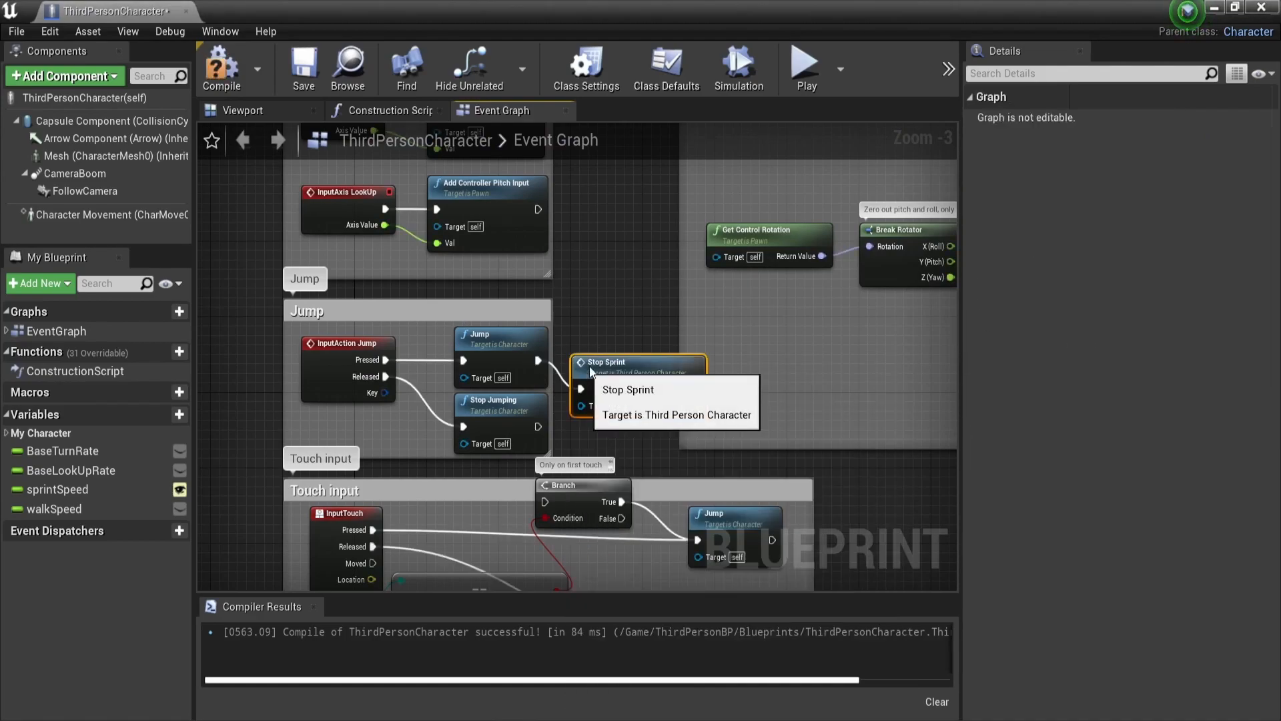